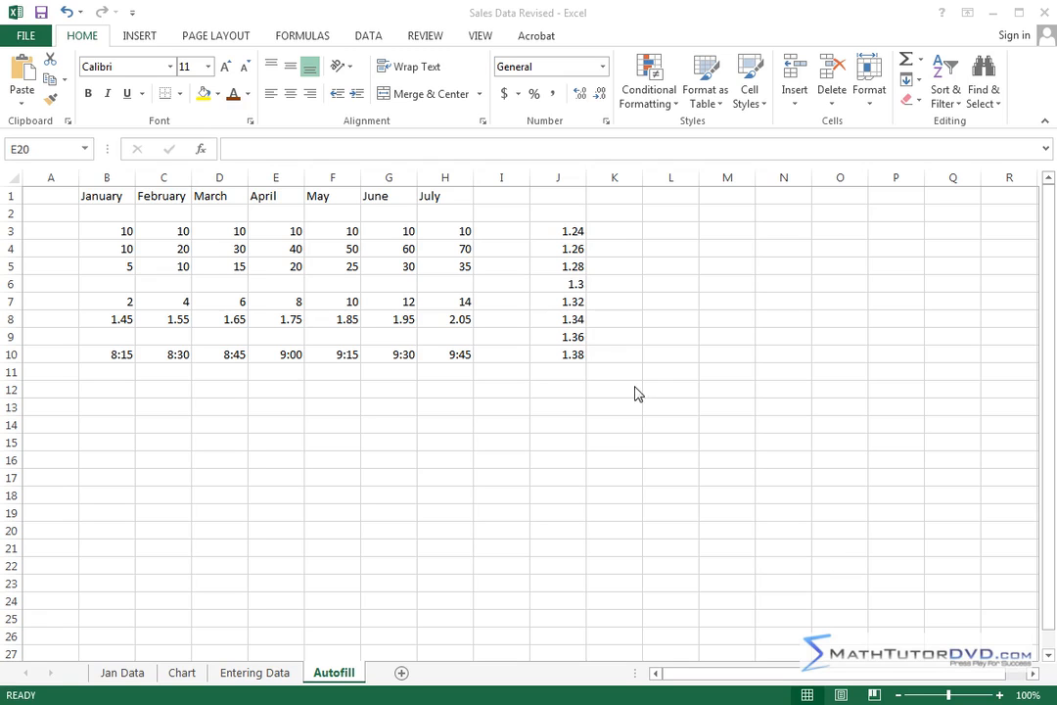
mouse_move(408, 414)
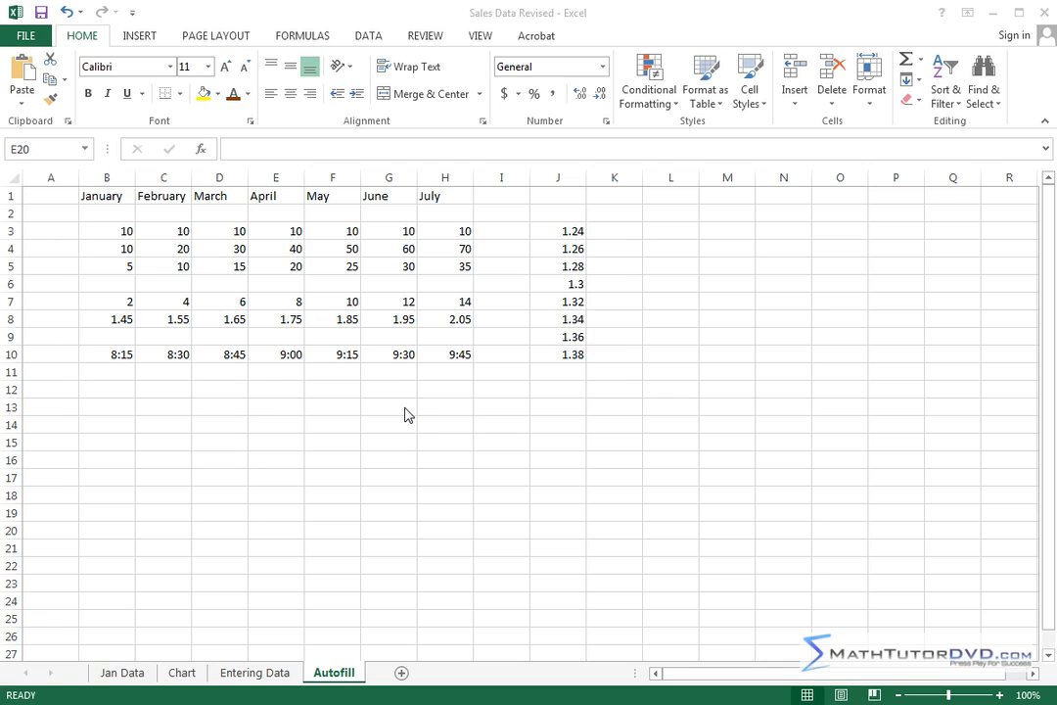
mouse_move(425, 390)
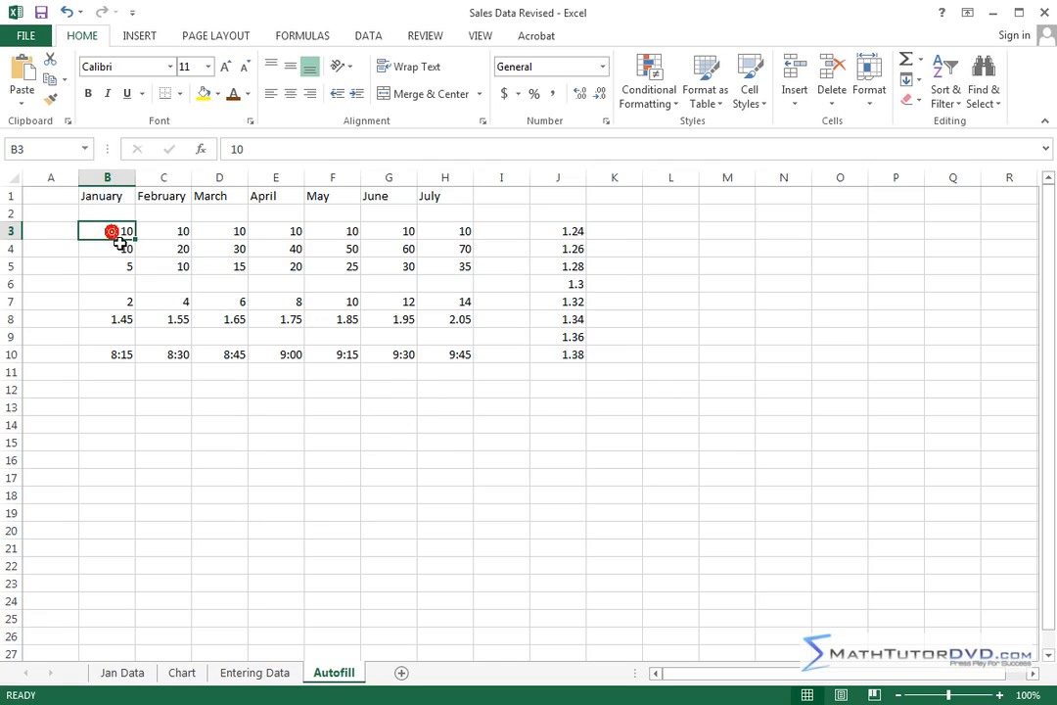
mouse_move(109, 230)
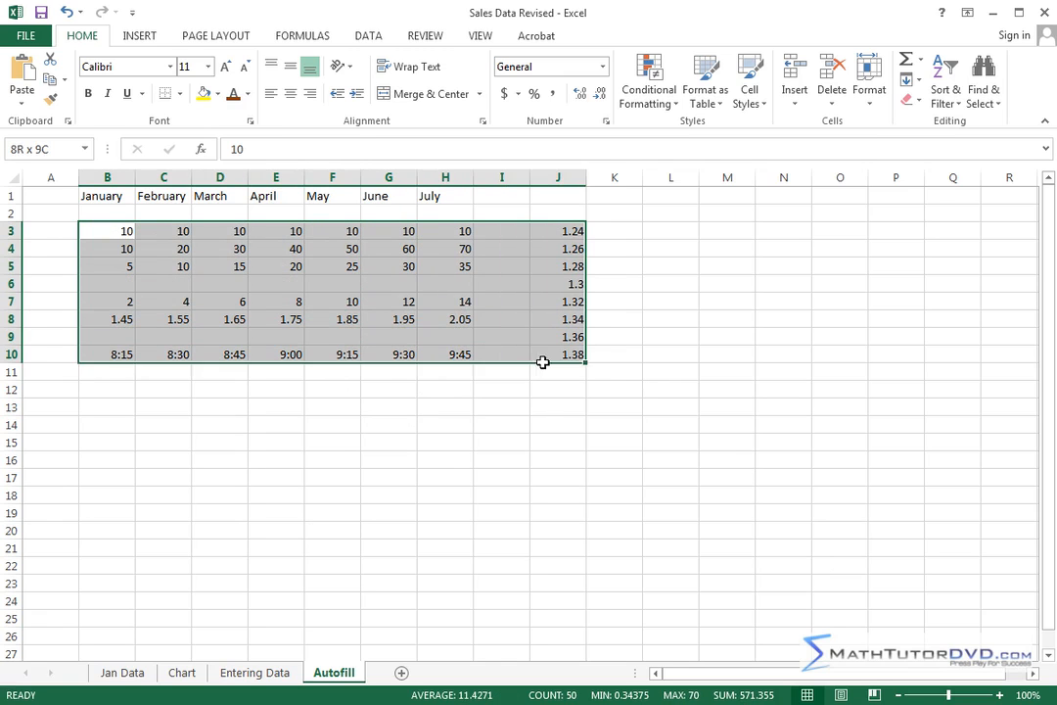
Delete the old numbers and times from B3:J10, keeping the month headers.
key(Delete)
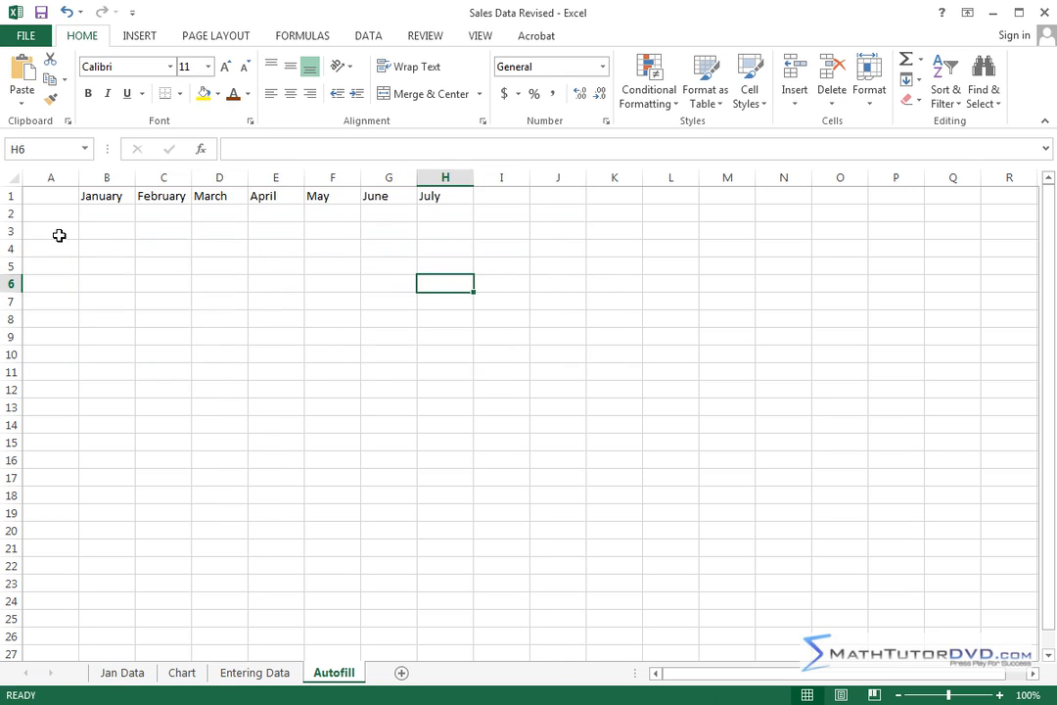
Select A3 and drag column A's border to widen it.
click(50, 230)
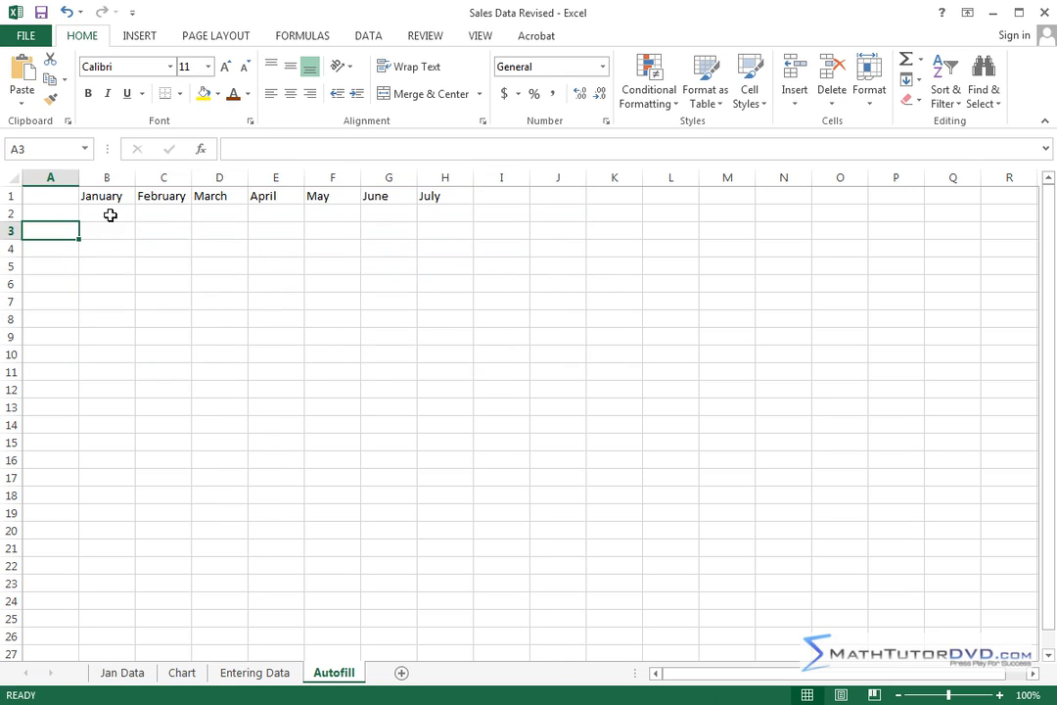
drag(93, 177, 115, 177)
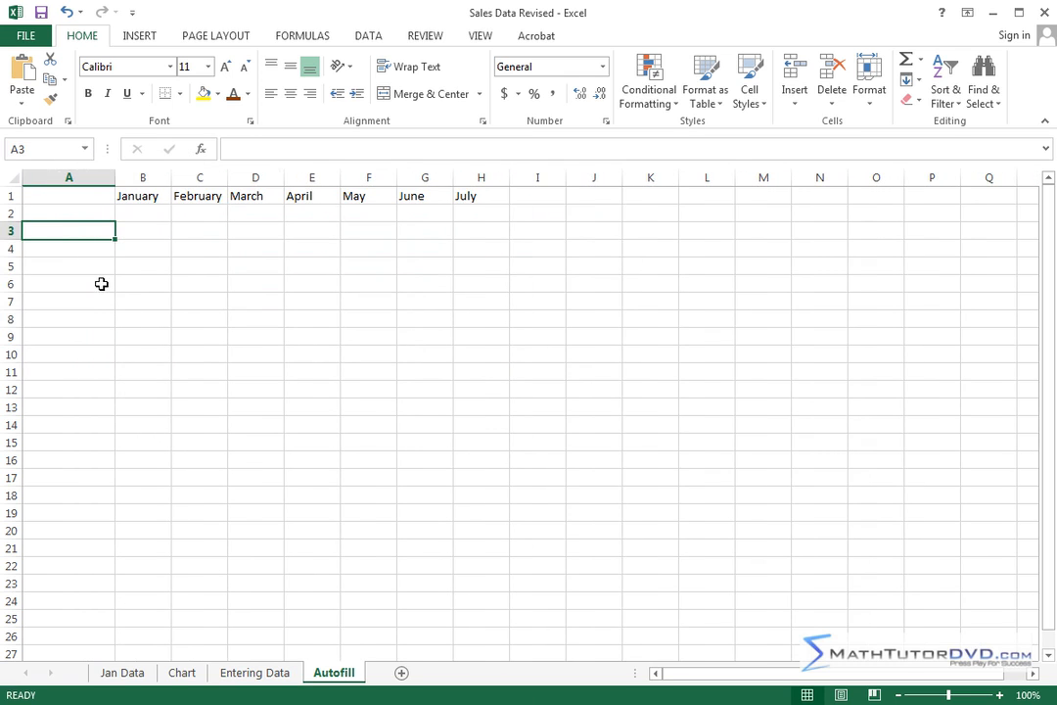
mouse_move(296, 491)
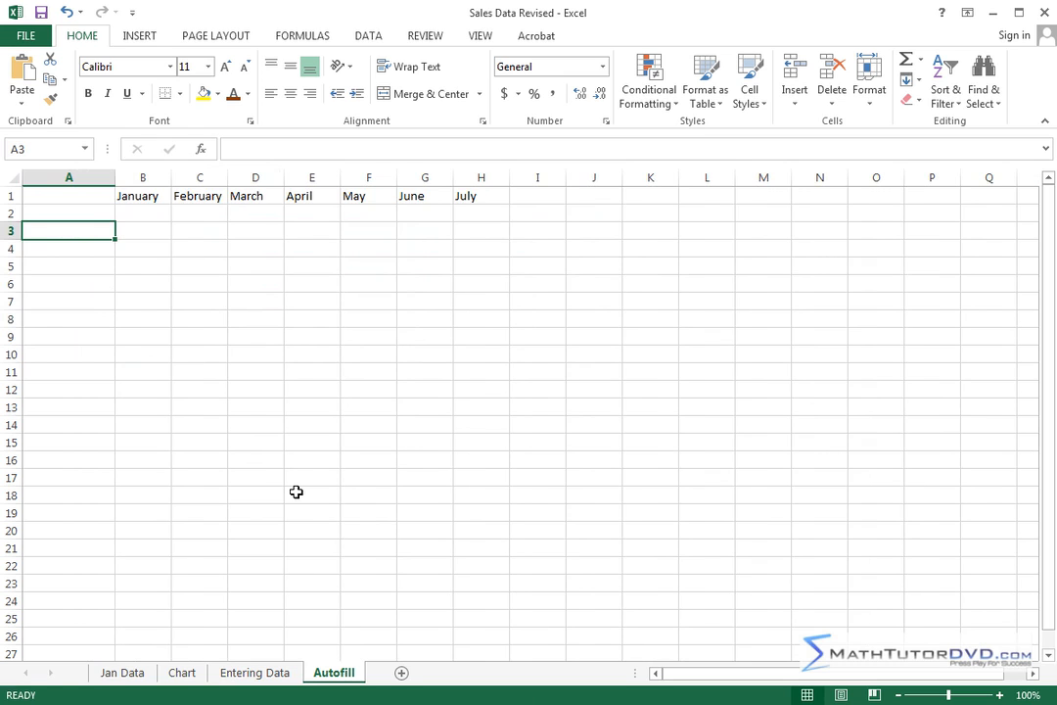
Enter the date 4/13/2013 in cell A3.
text(45)
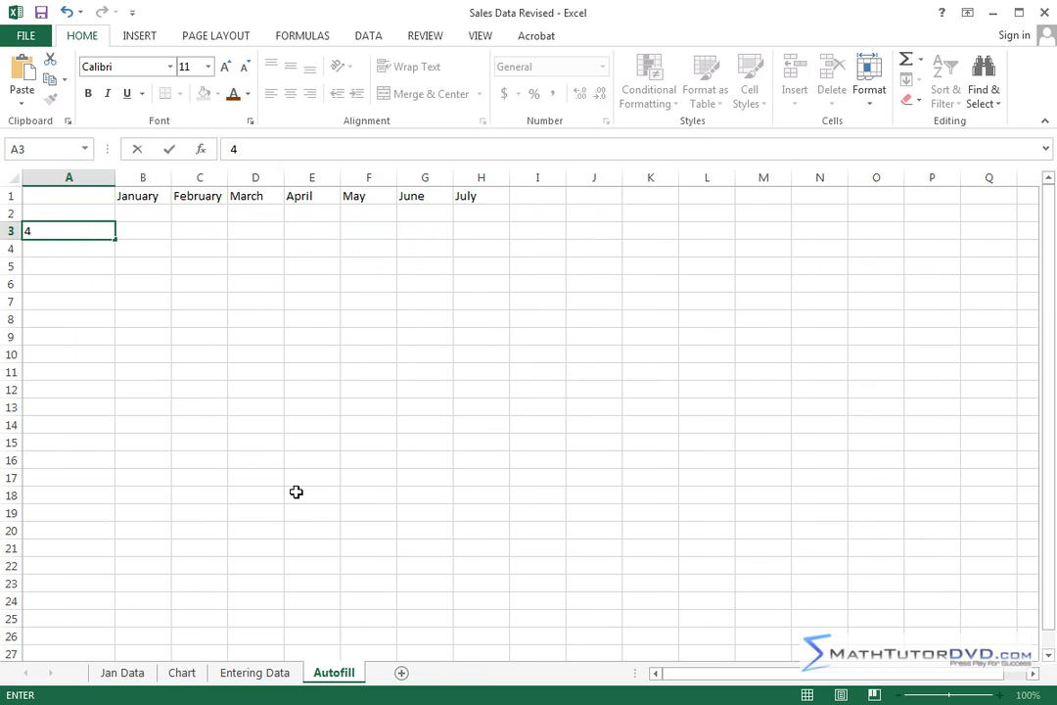
text(/13/2013)
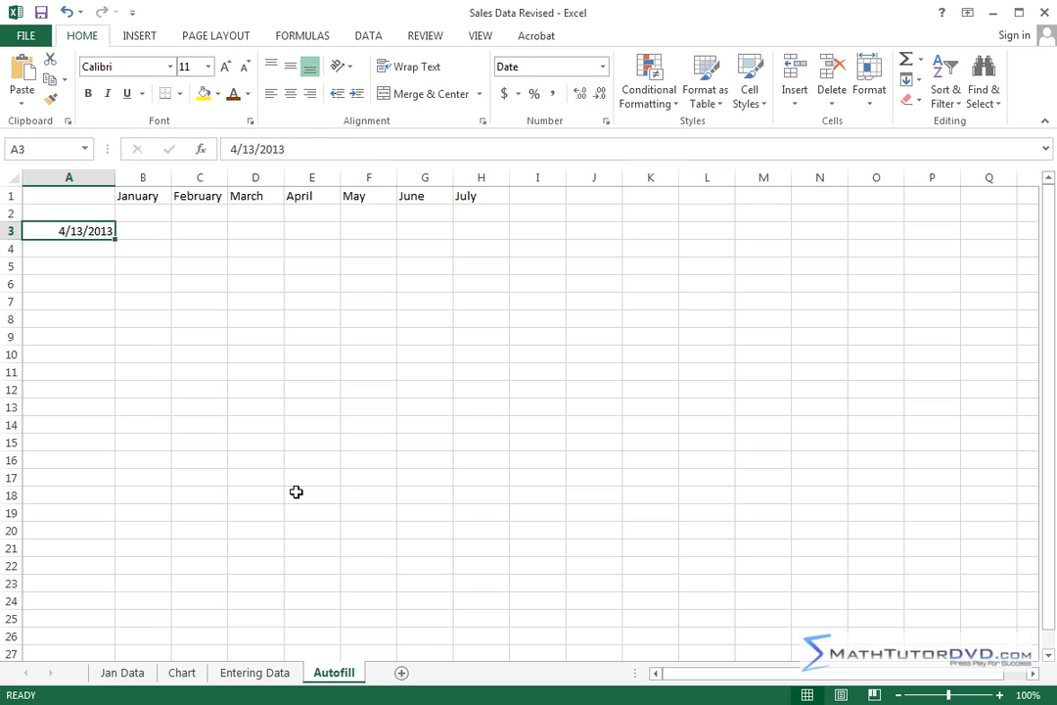
mouse_move(230, 157)
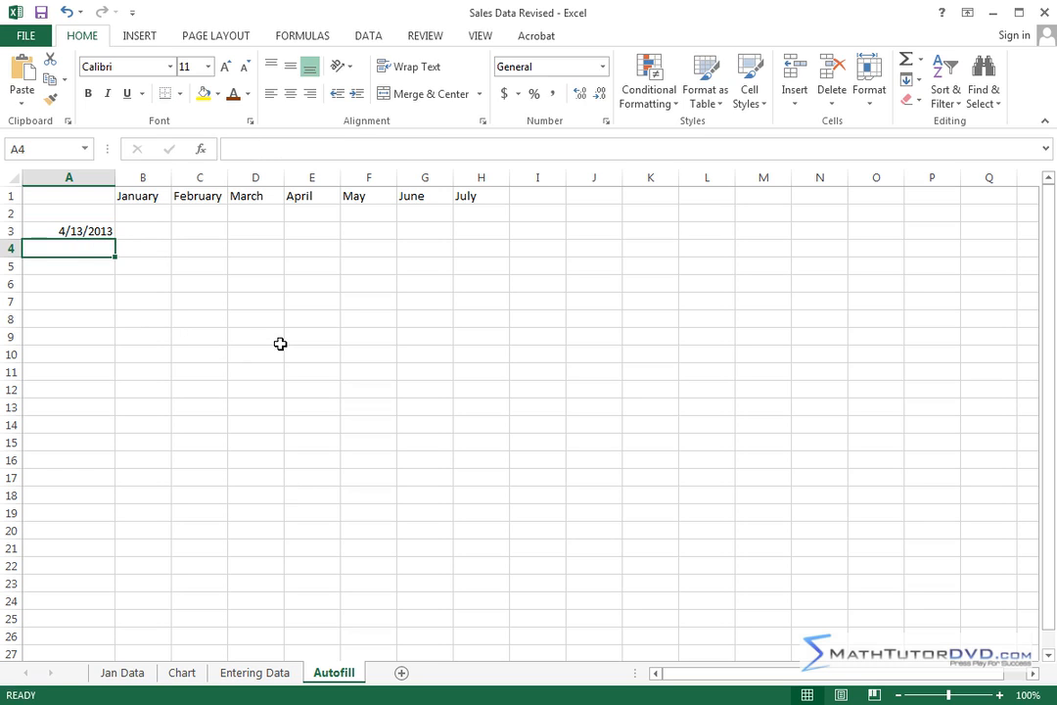
Enter 4/10 in A4 so it becomes 4/10/2013, then select A5.
text(4)
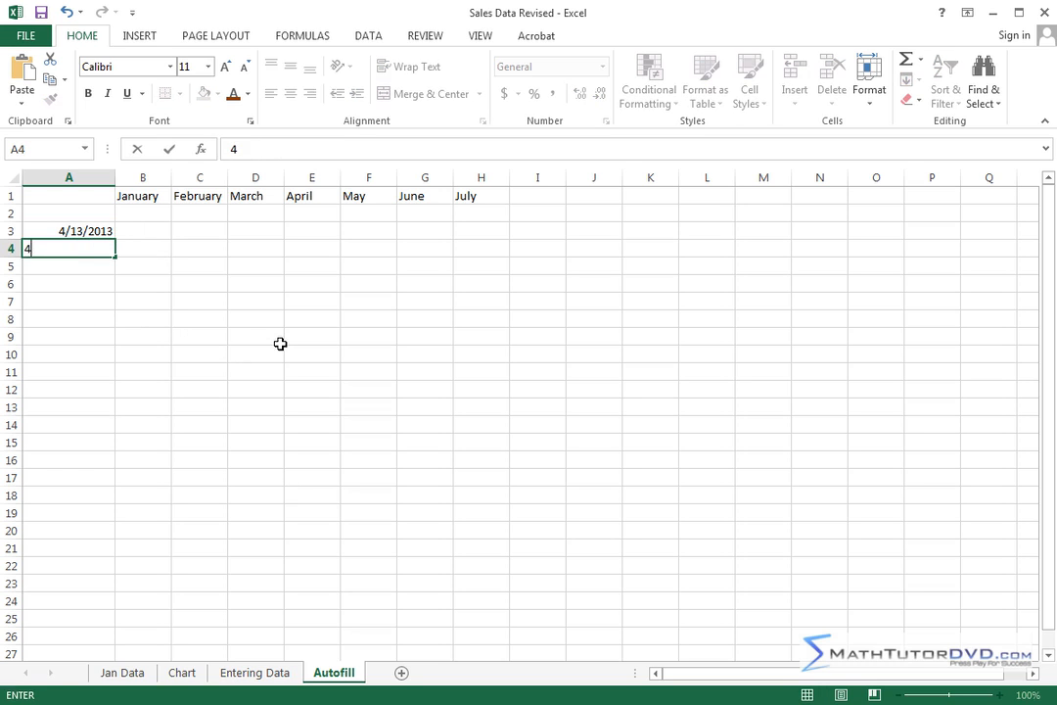
text(/10/2013)
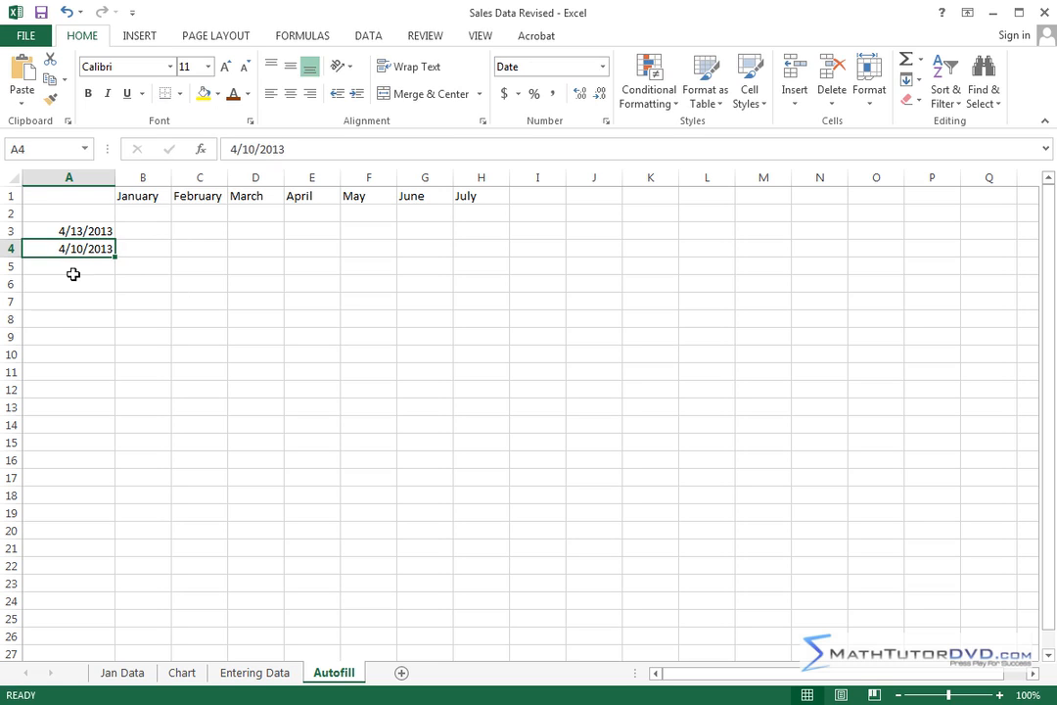
click(68, 266)
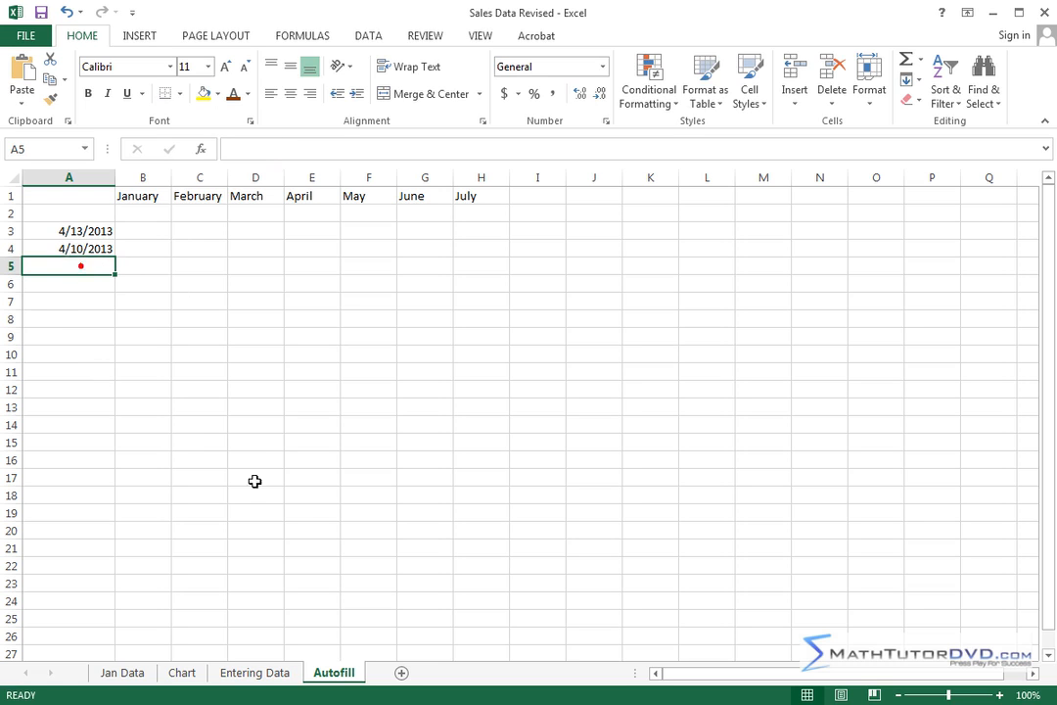
mouse_move(288, 465)
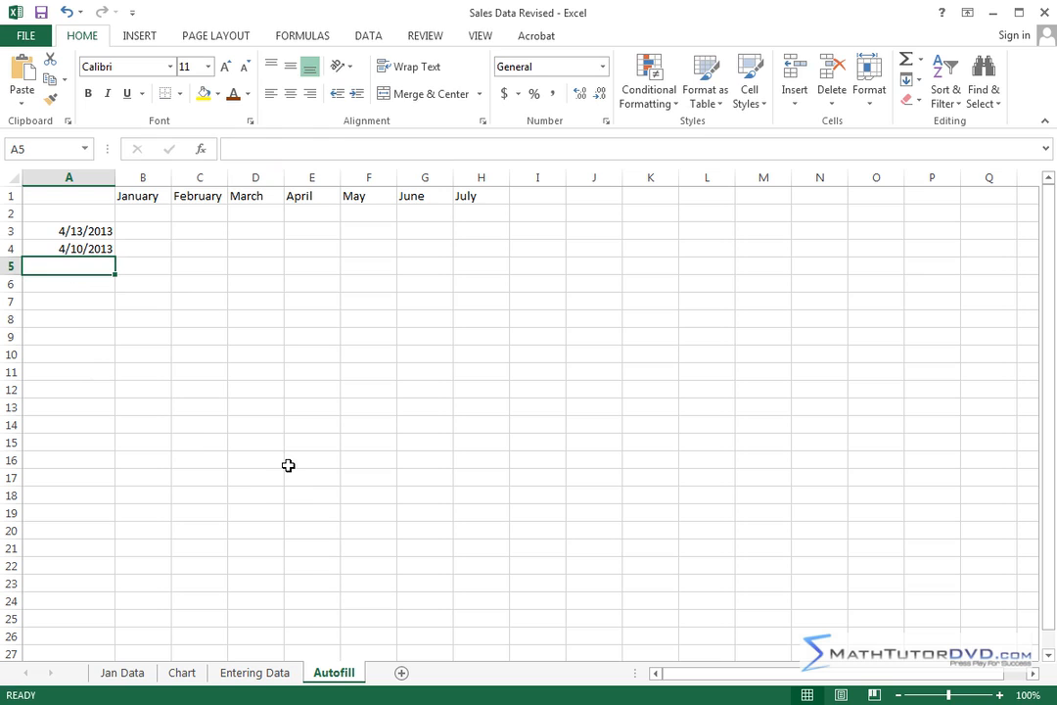
Type 02/05/12 into A5, which Excel displays as 2/5/2012.
text(02)
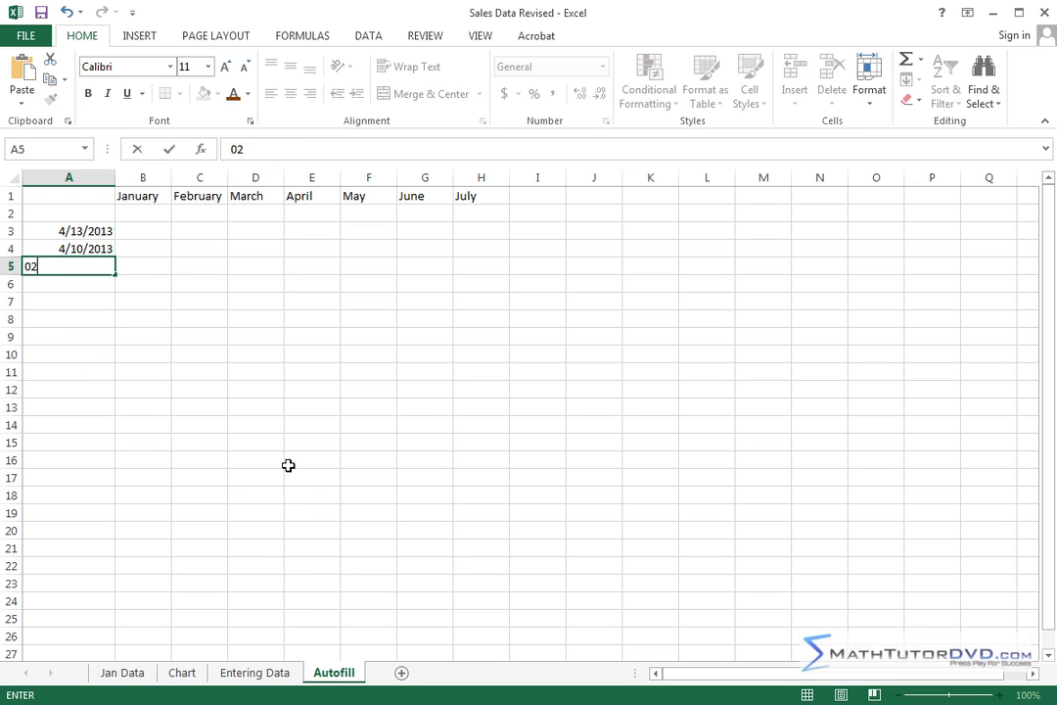
text(/)
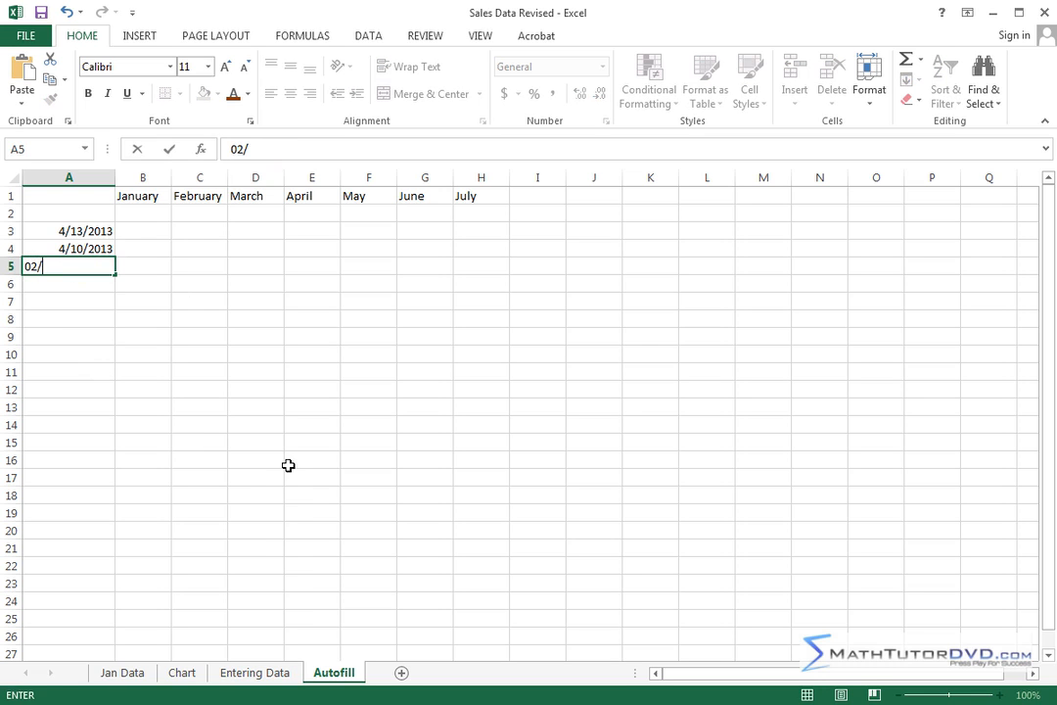
text(05/)
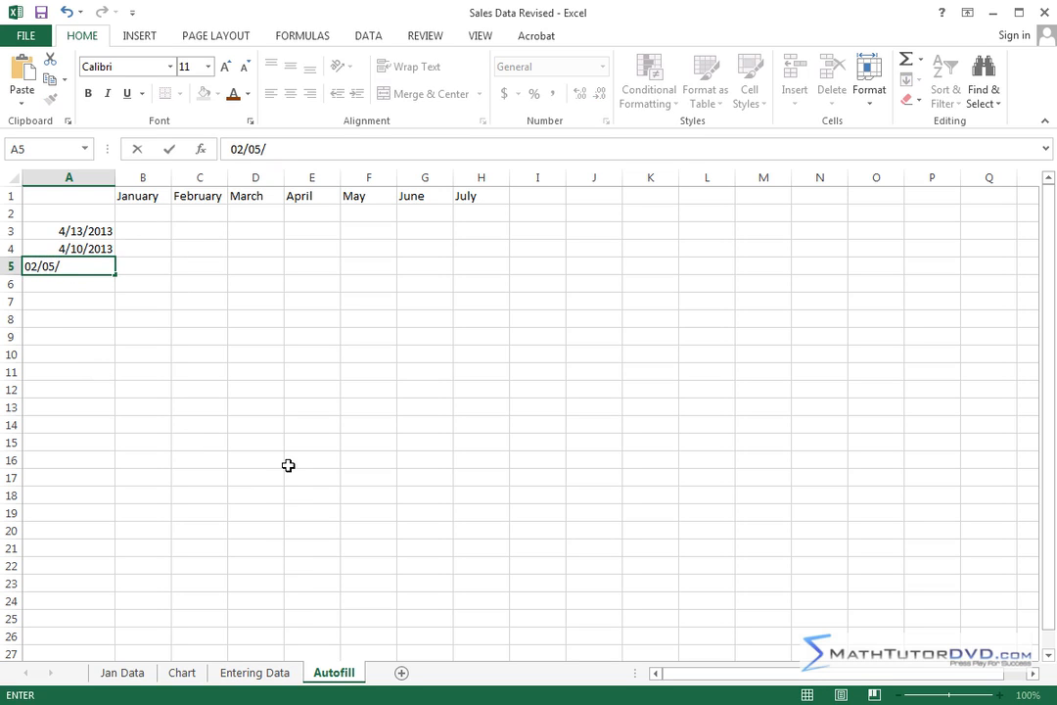
text(12)
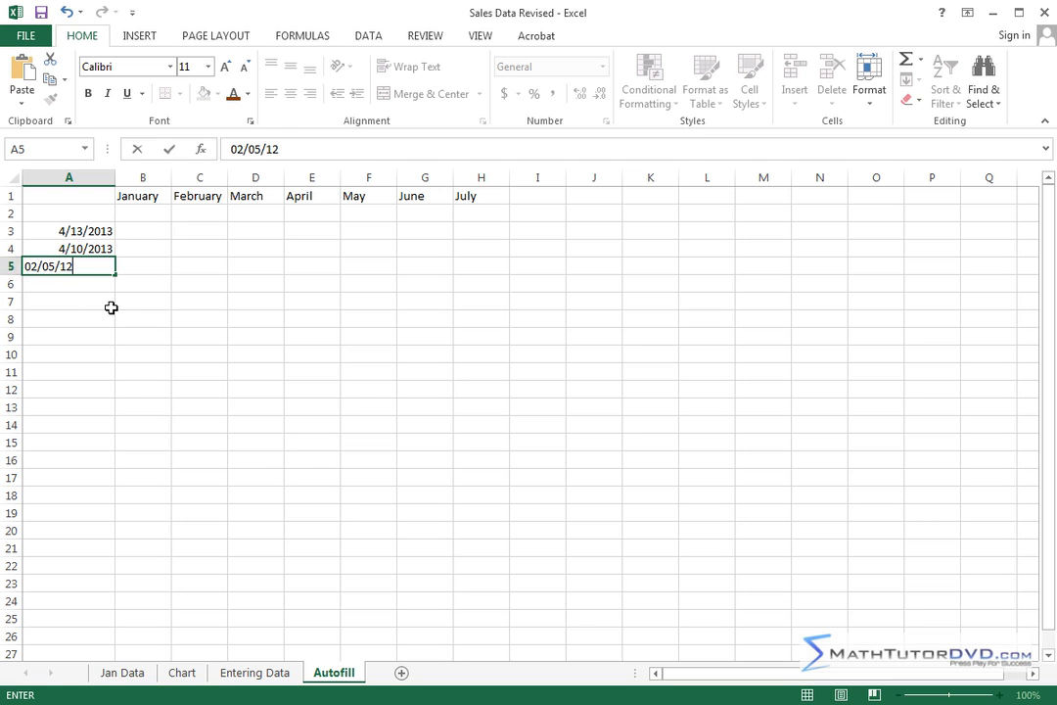
key(enter)
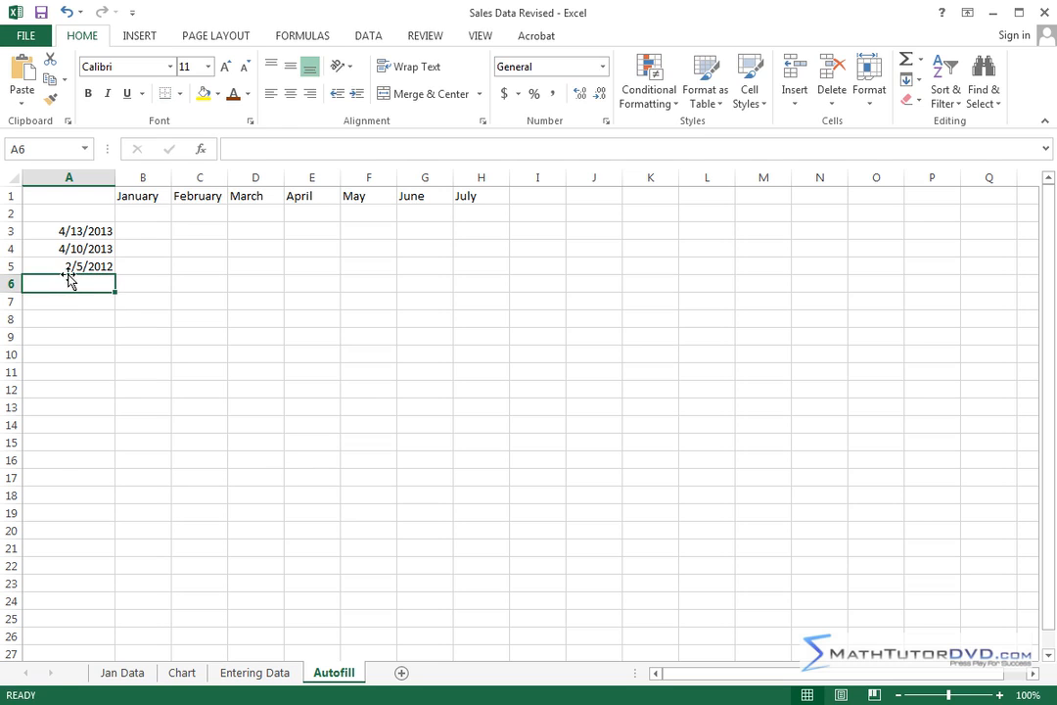
mouse_move(121, 437)
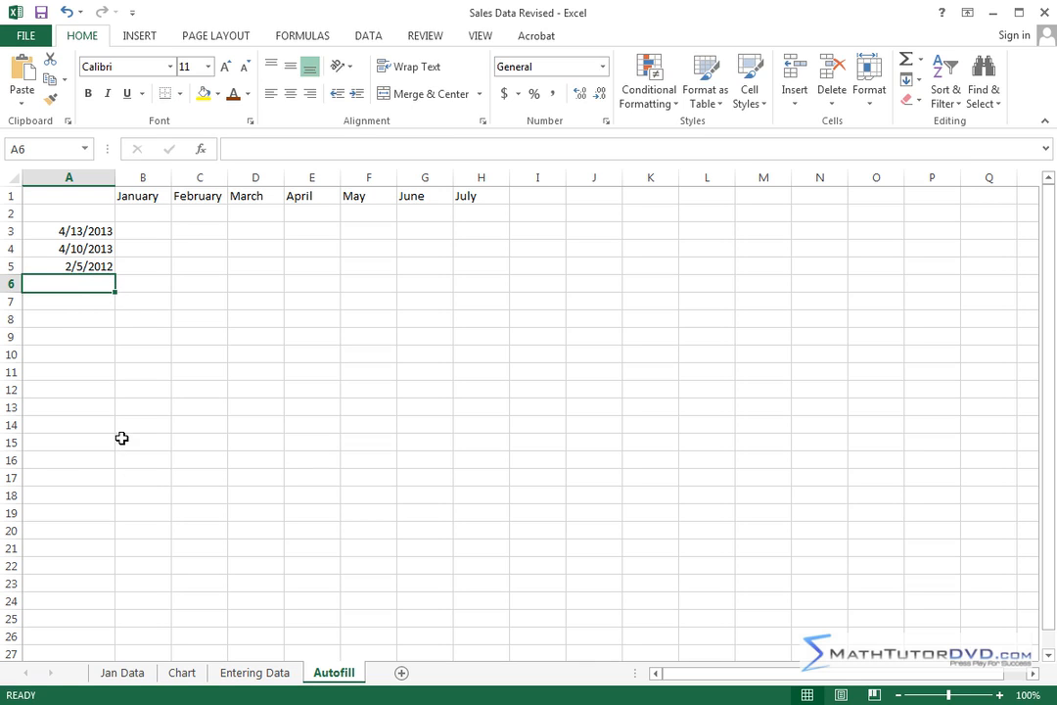